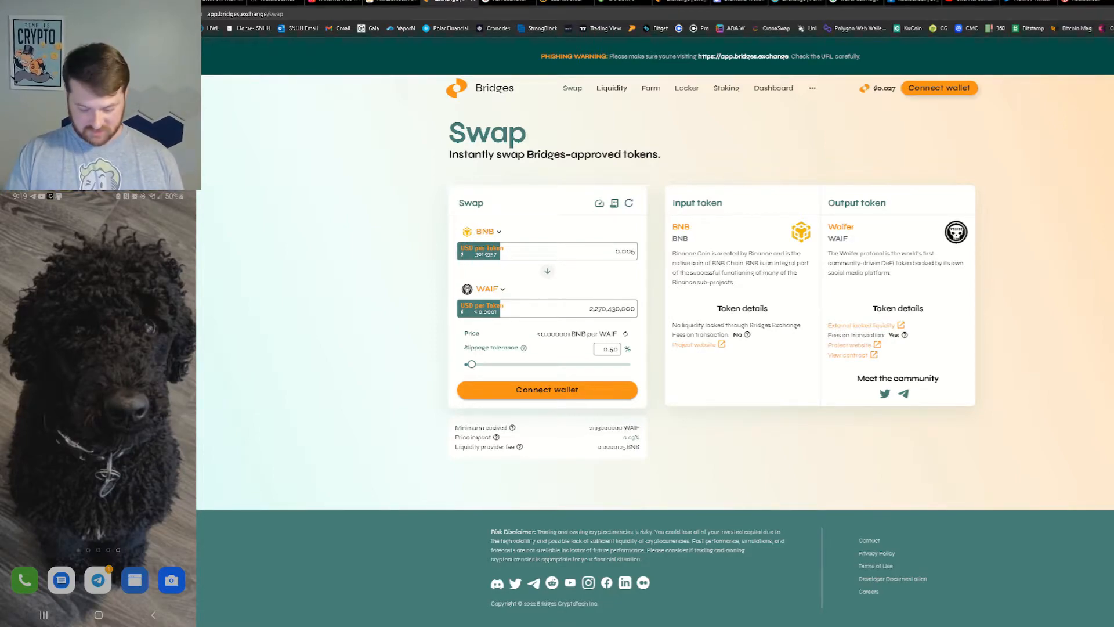
Open the Connect wallet options from the BNB-to-WAIF swap page
left_click(939, 87)
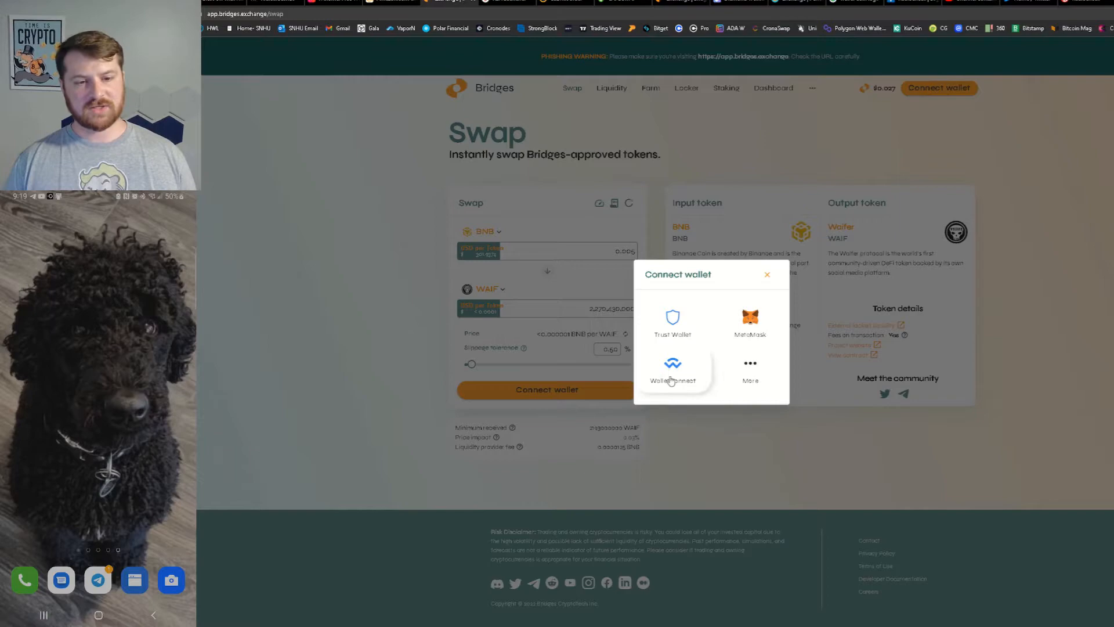
Choose WalletConnect, then go to the phone wallet's WalletConnect settings to pair
left_click(673, 366)
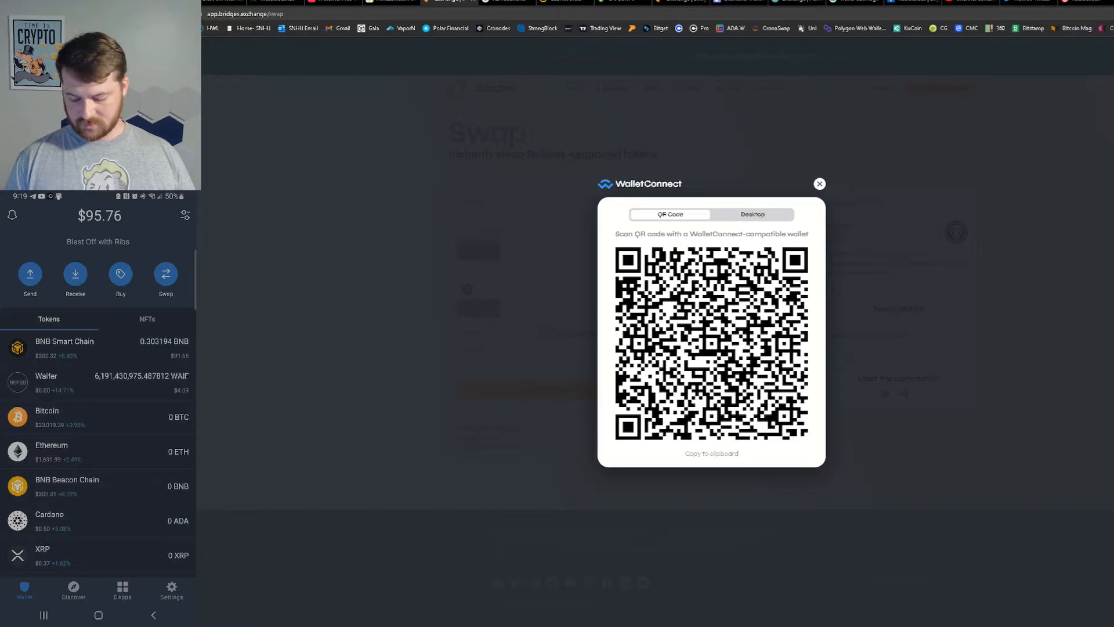
left_click(171, 589)
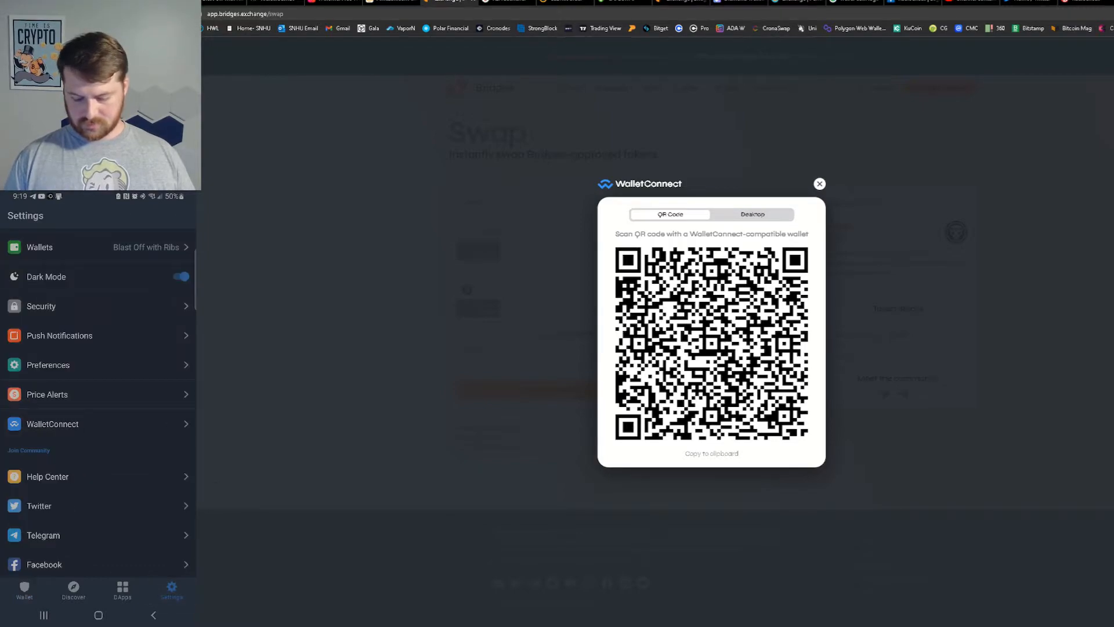
left_click(53, 424)
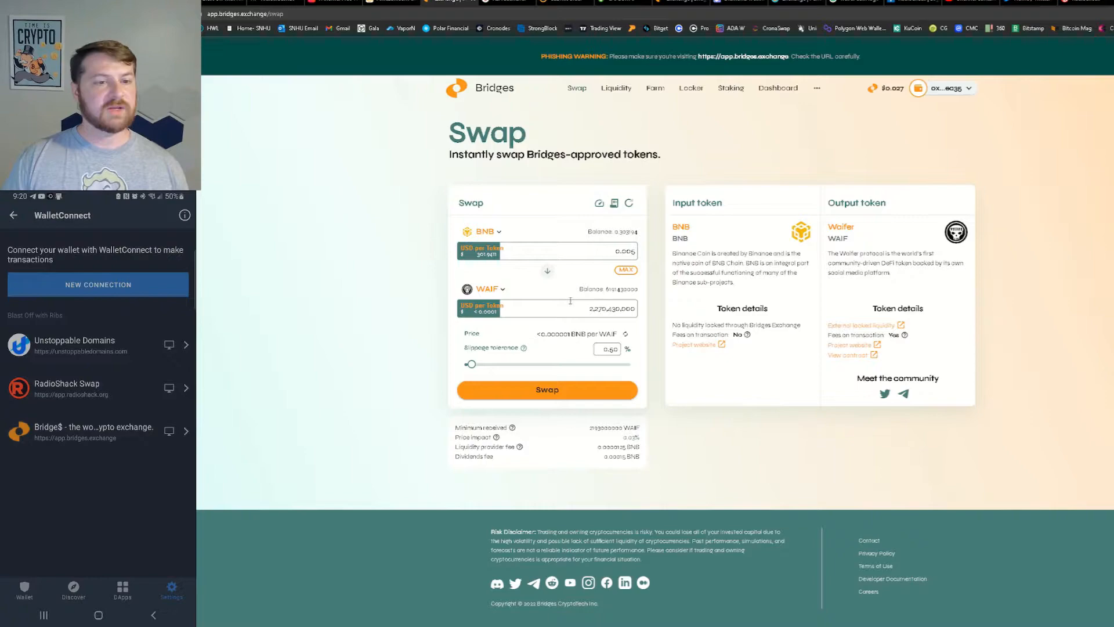
mouse_move(572, 300)
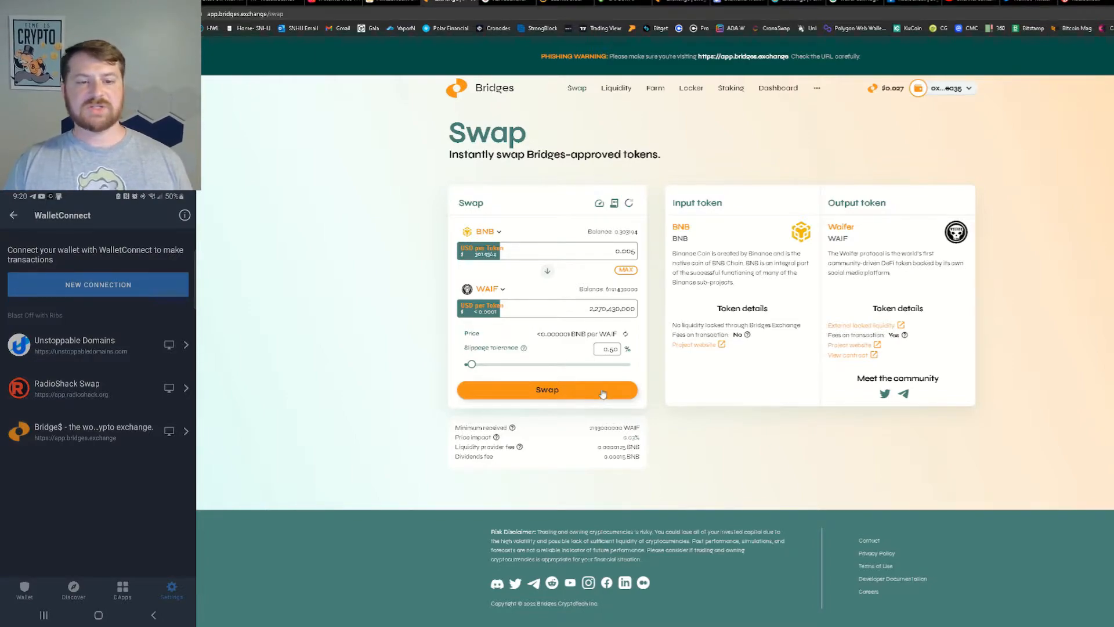
mouse_move(532, 471)
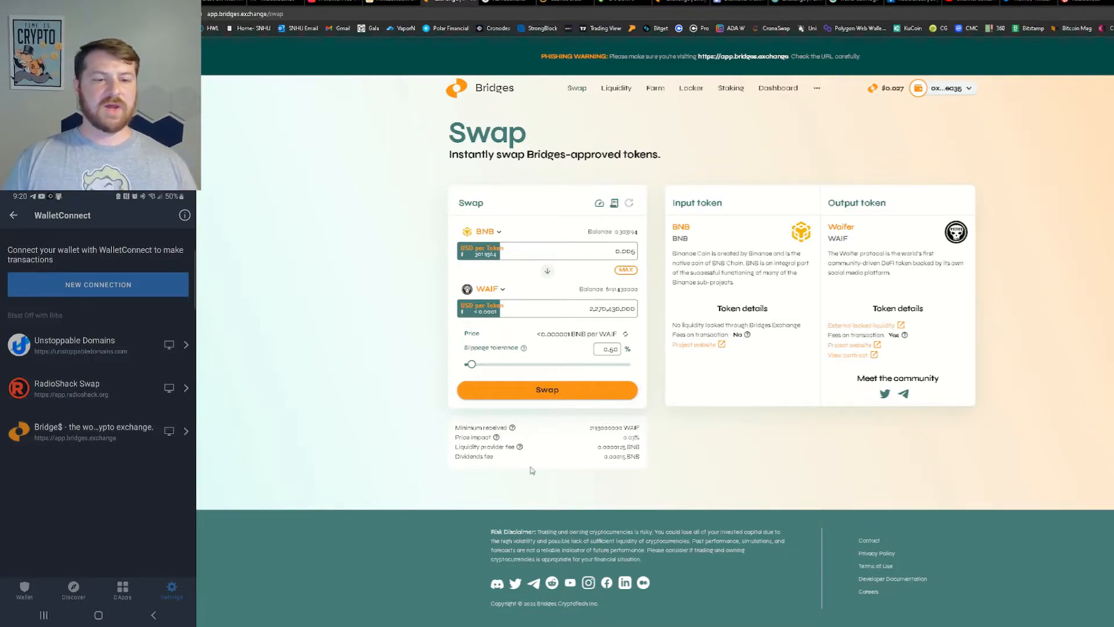
Start the swap of 0.005 BNB for 2,270,430,000 WAIF
left_click(547, 389)
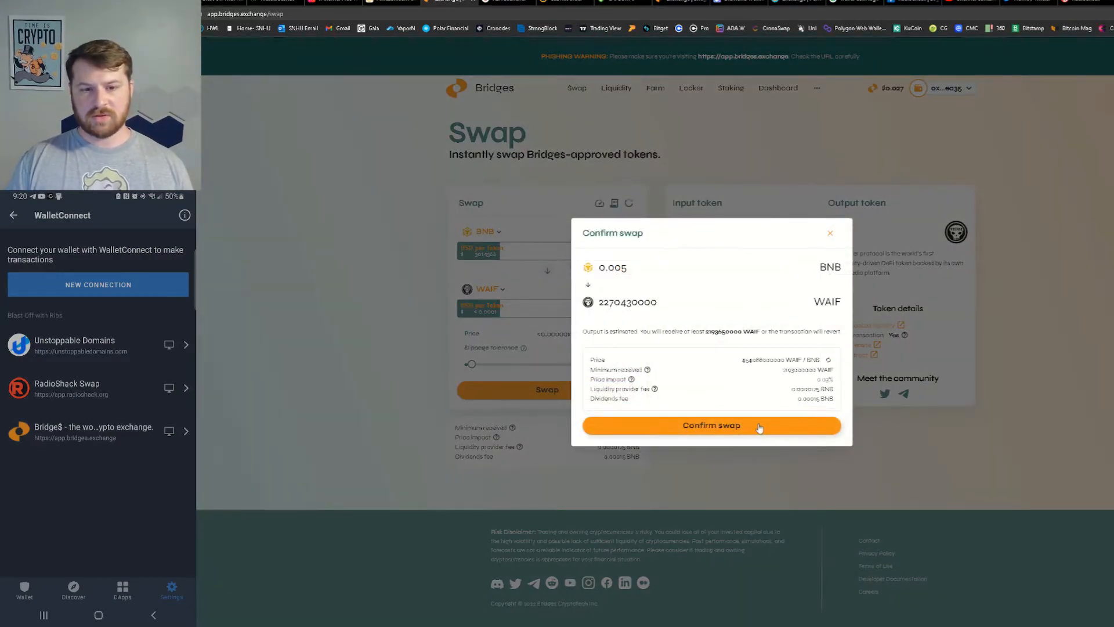
Raise slippage to 1%, retry the swap, dismiss the gas-estimation error, and reopen the confirmation
left_click(711, 425)
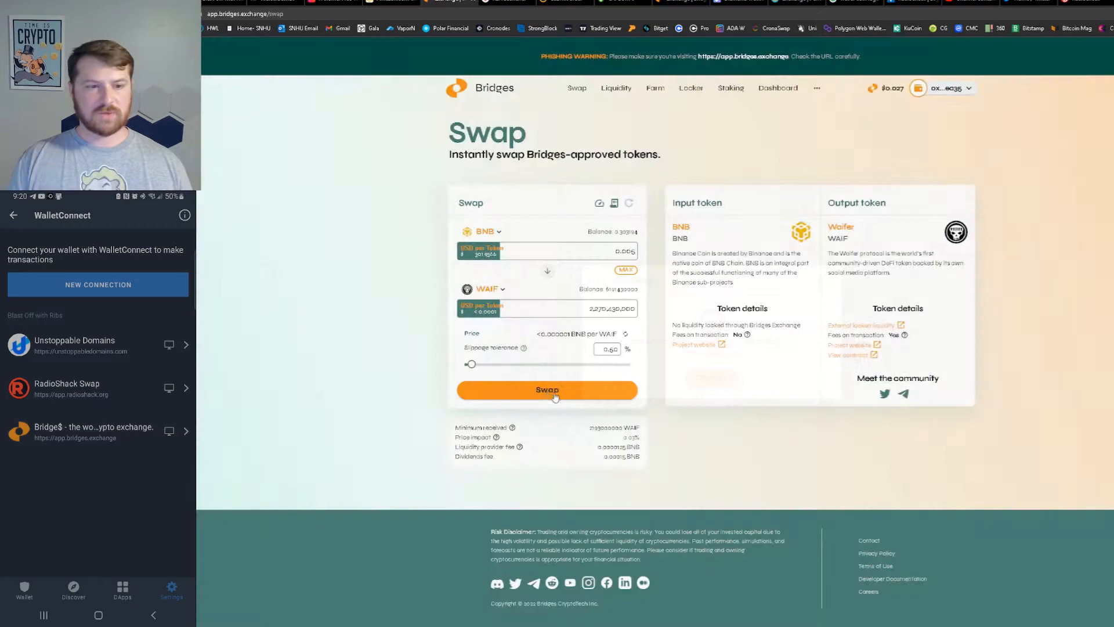
left_click_drag(472, 364, 478, 364)
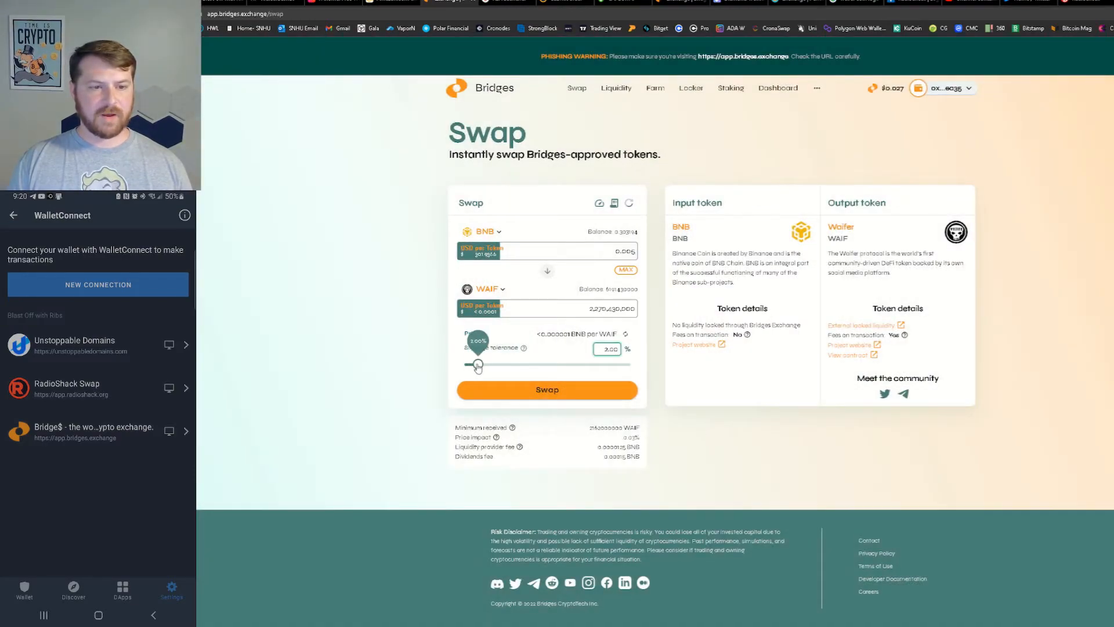
left_click(547, 390)
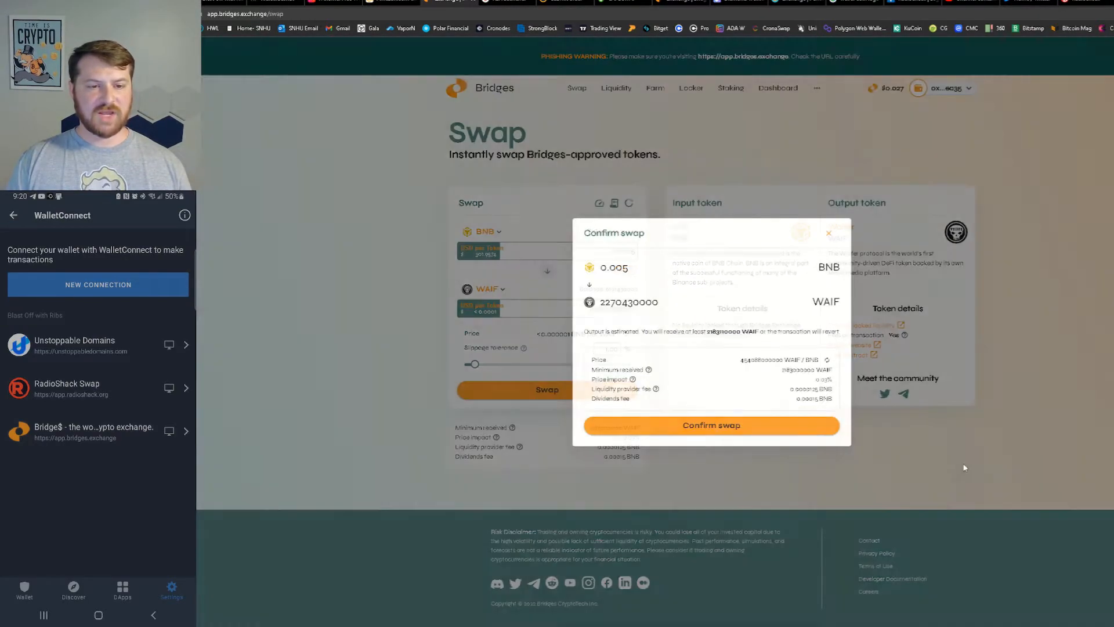
left_click(711, 426)
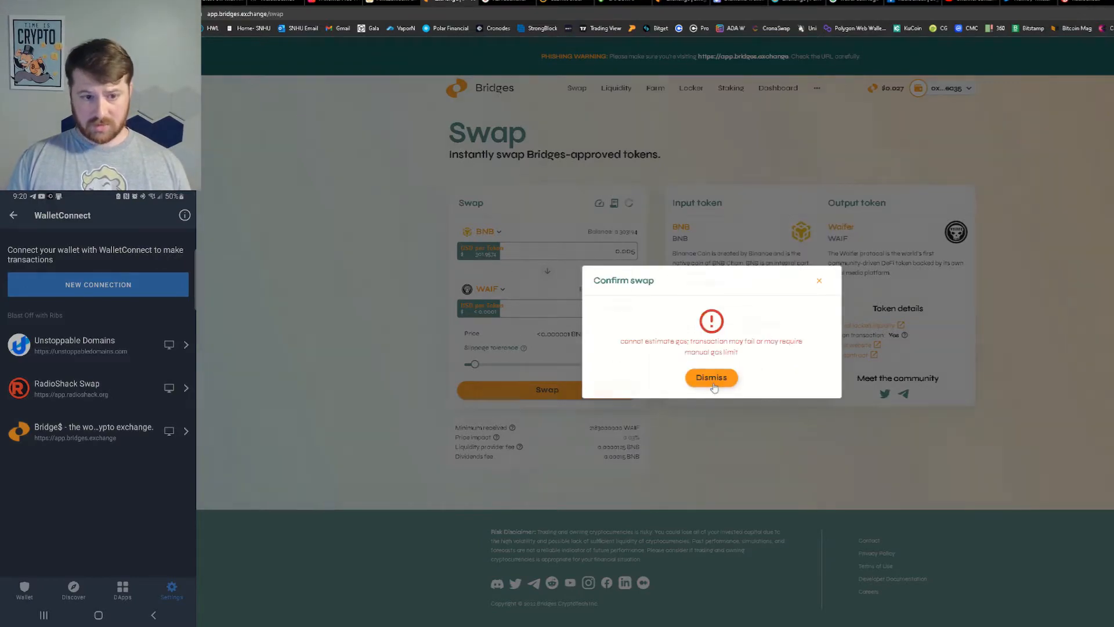
left_click(710, 377)
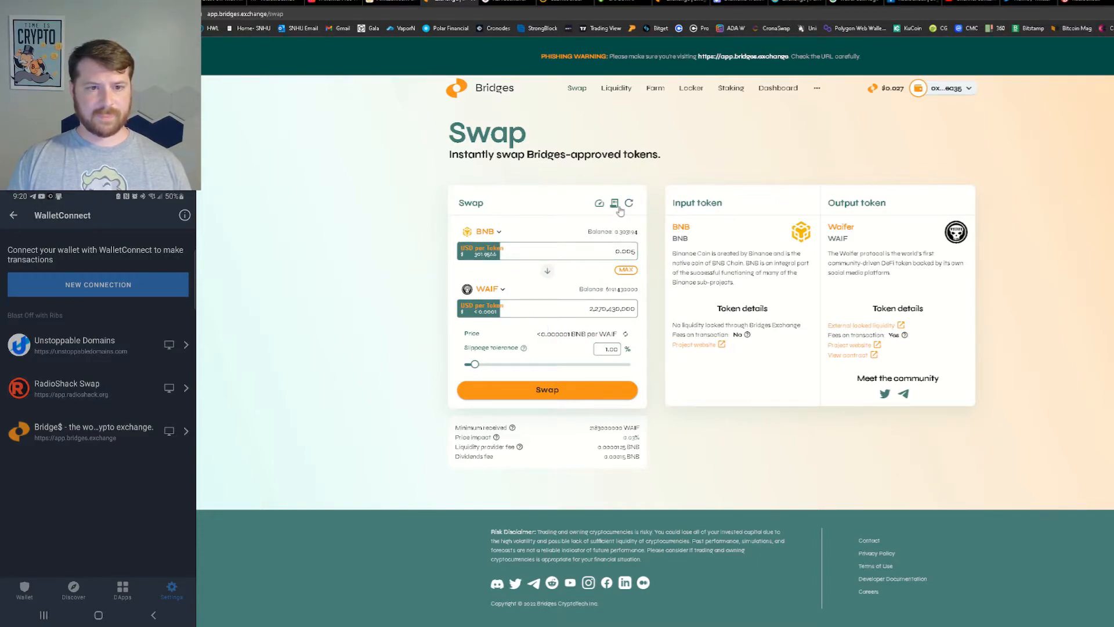
mouse_move(576, 389)
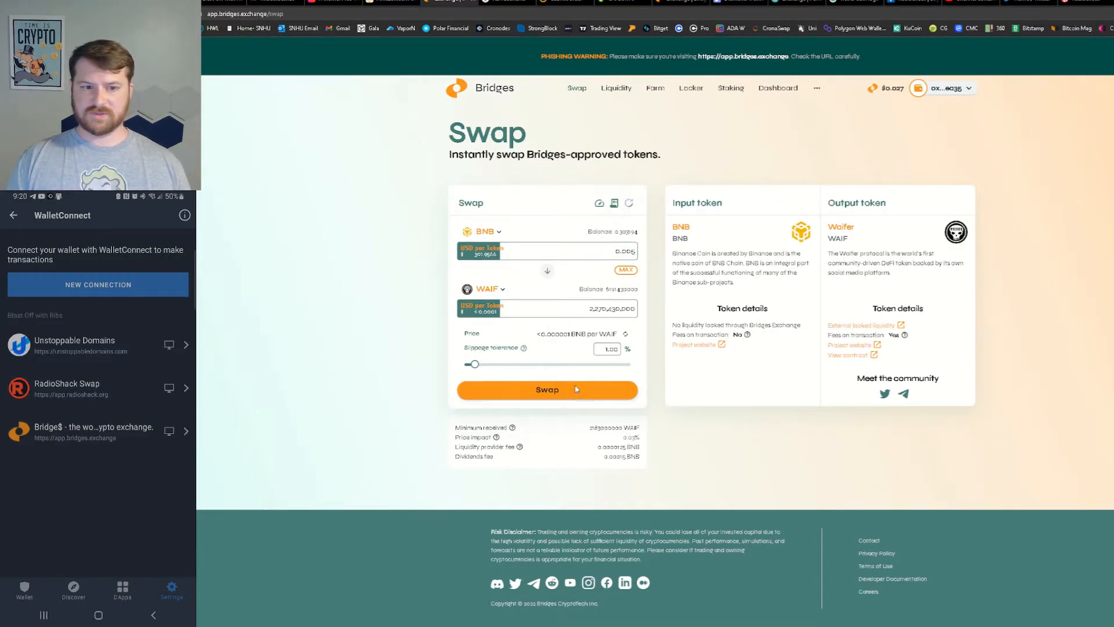
left_click(547, 389)
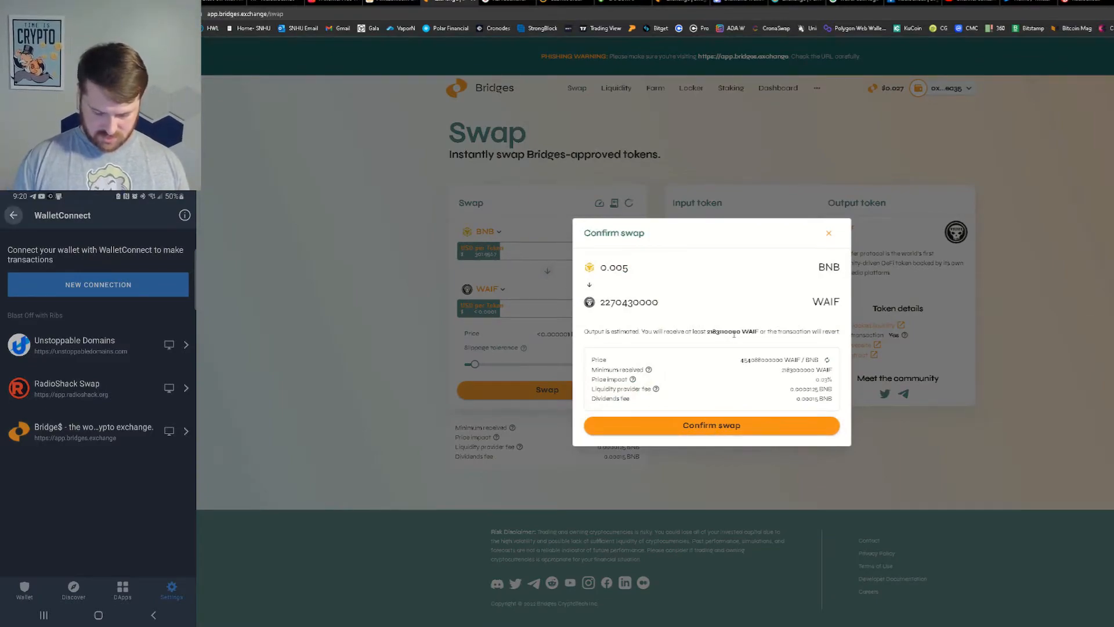
left_click(23, 589)
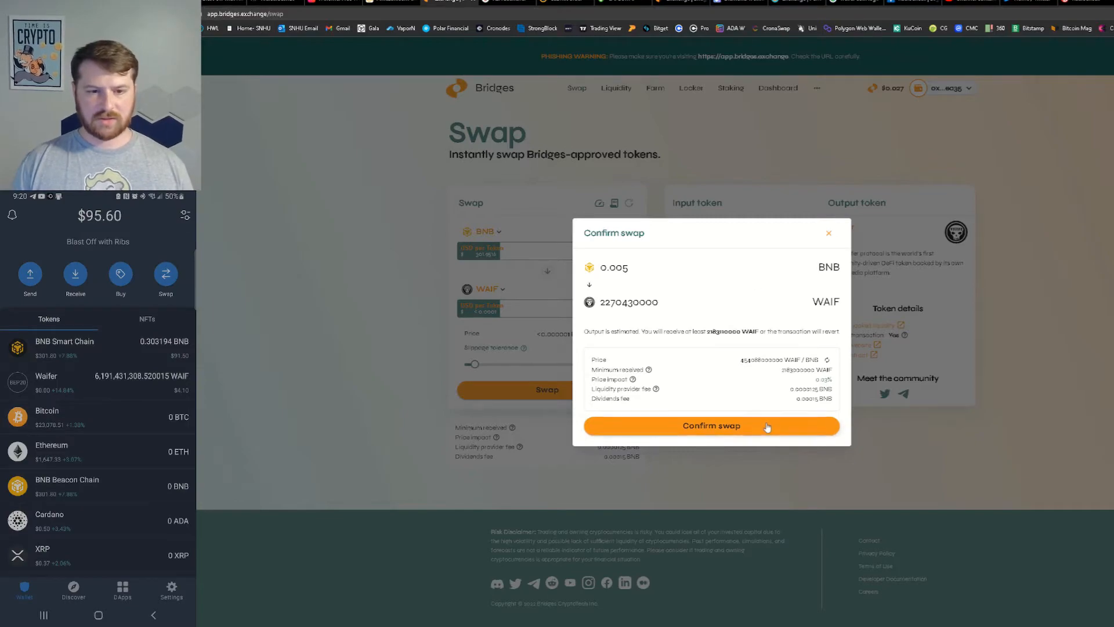
Accept the high-slippage warning, dismiss another gas error, and drag slippage up to 10%
left_click(711, 425)
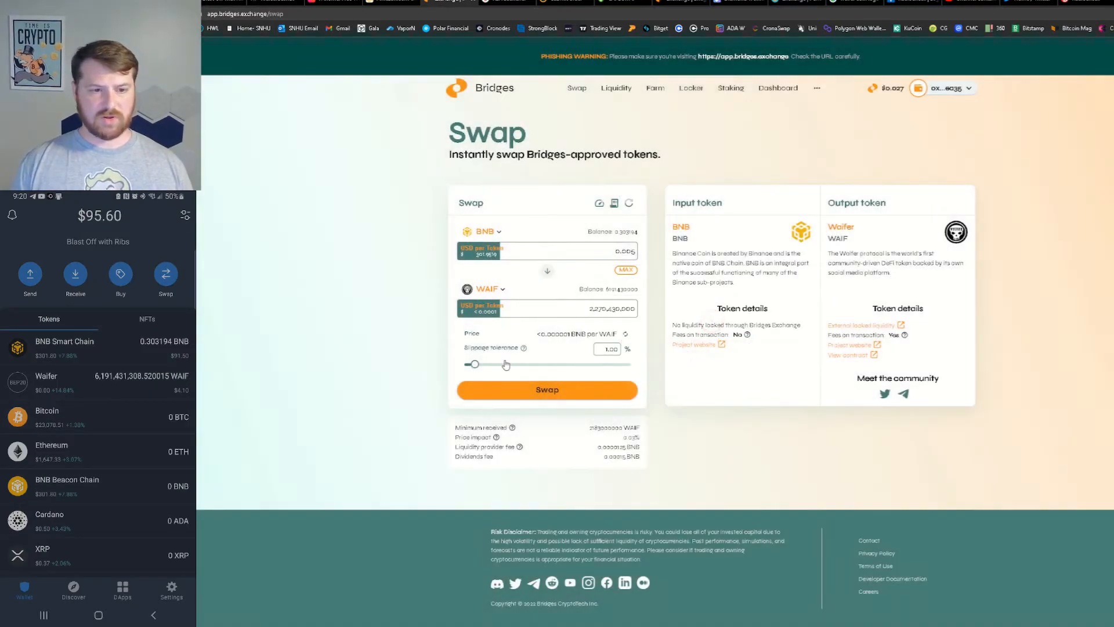
left_click(547, 390)
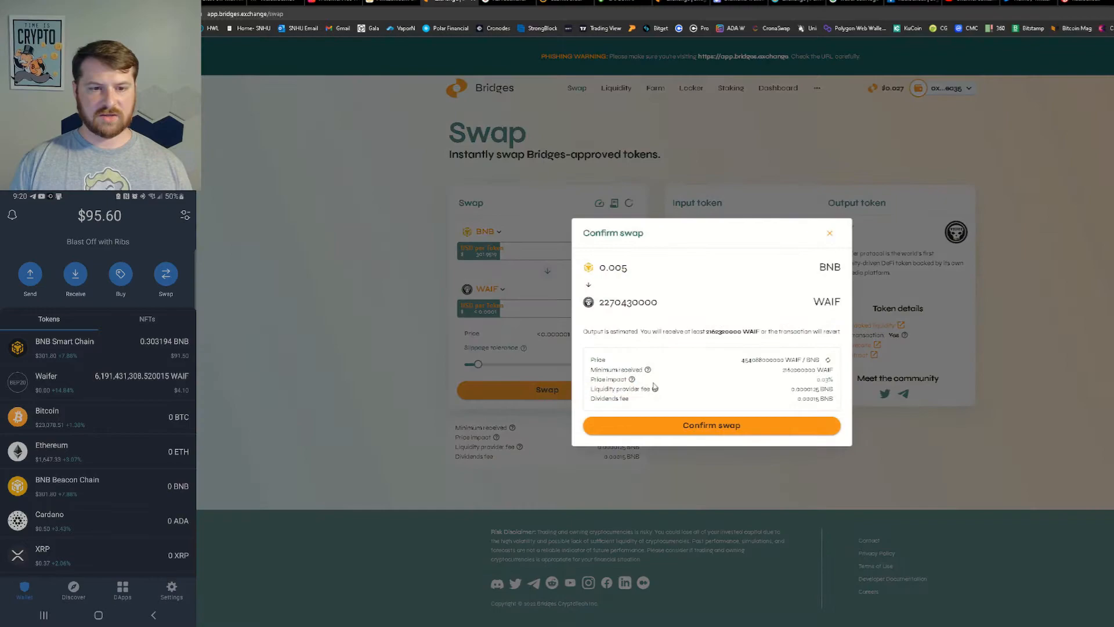
left_click(829, 233)
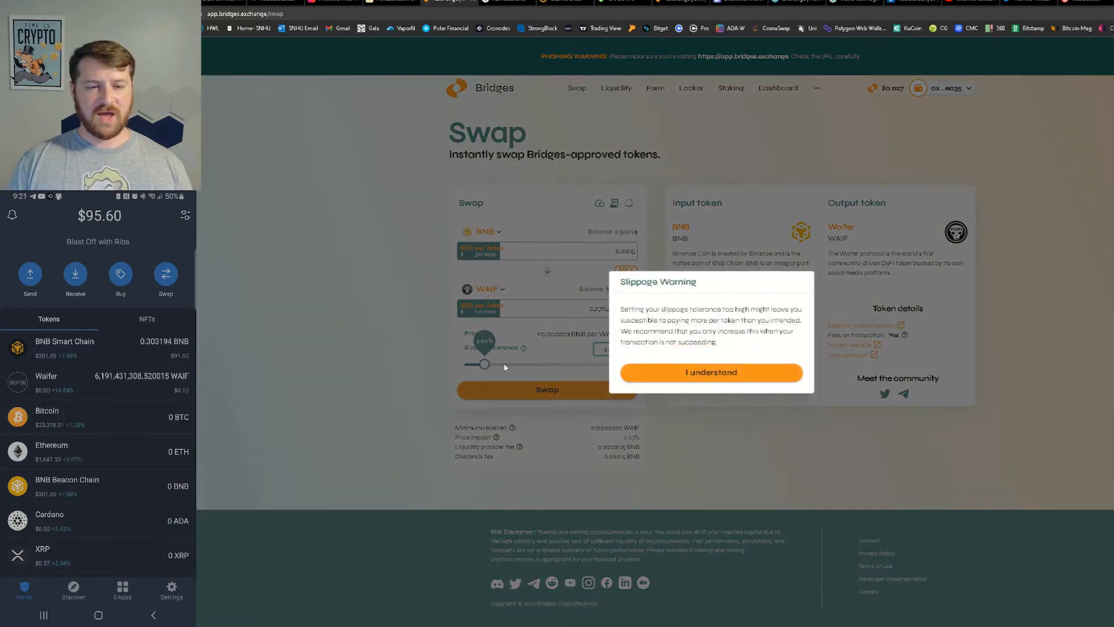
left_click(711, 372)
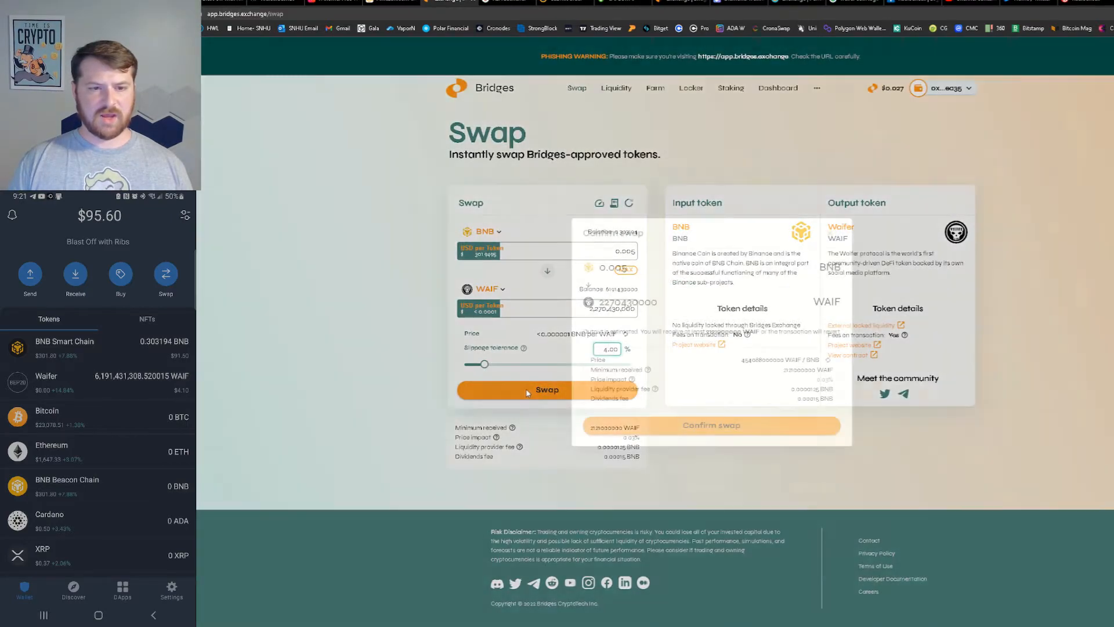
left_click(711, 425)
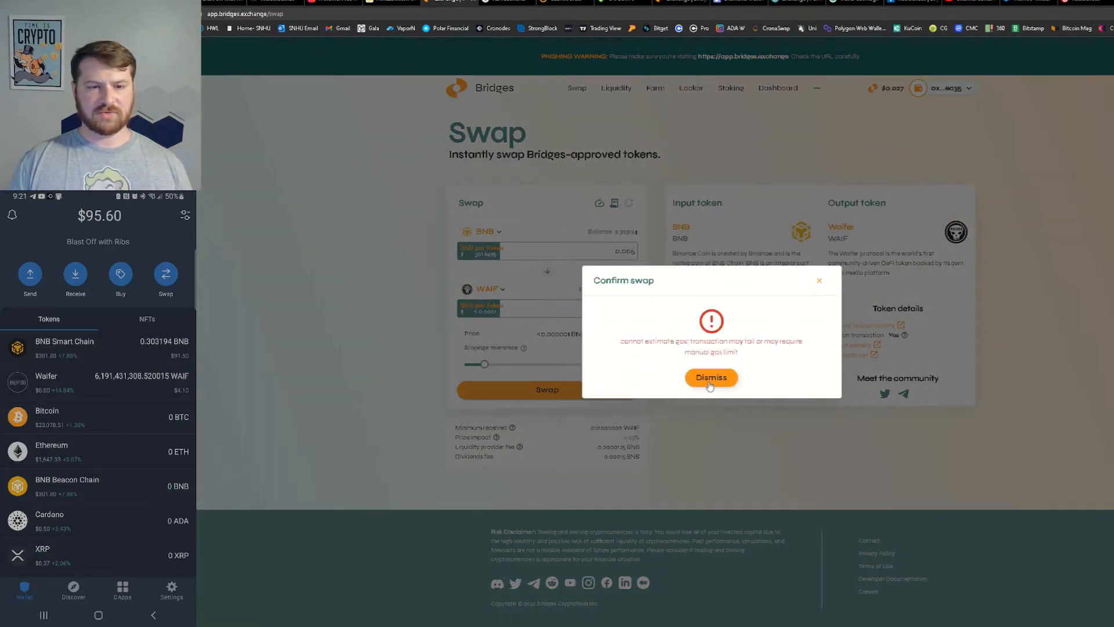
left_click(711, 377)
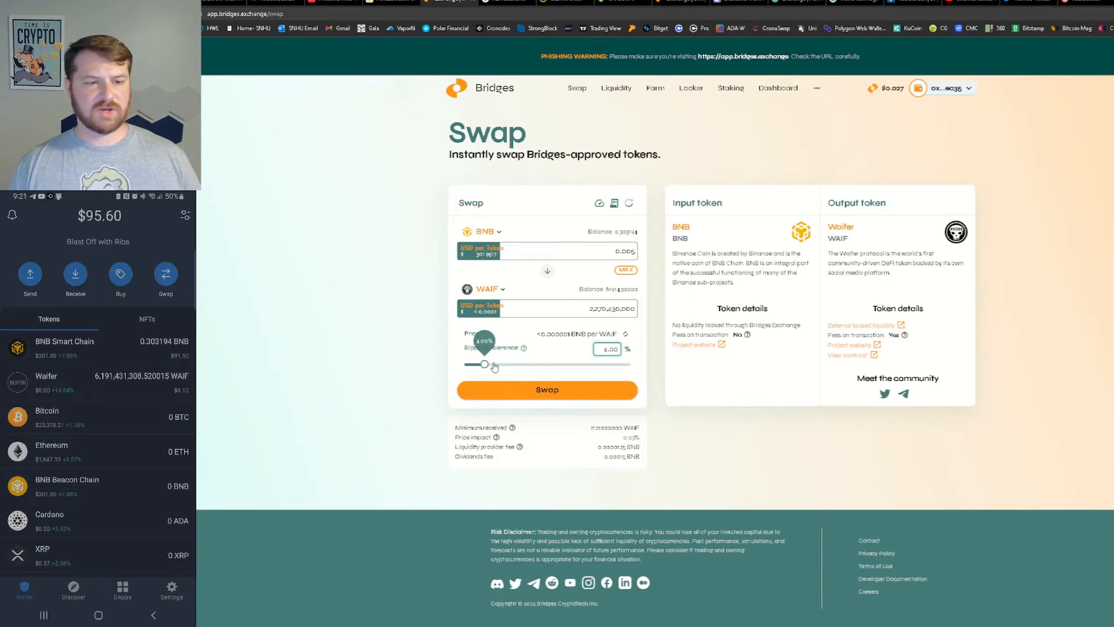
left_click_drag(485, 365, 503, 364)
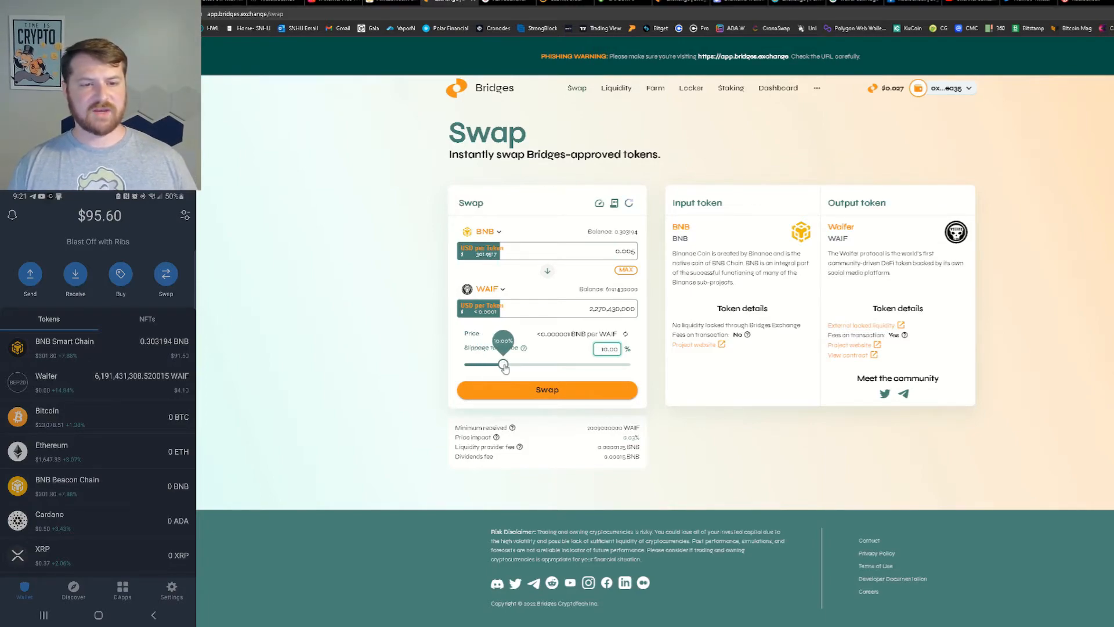
left_click(547, 390)
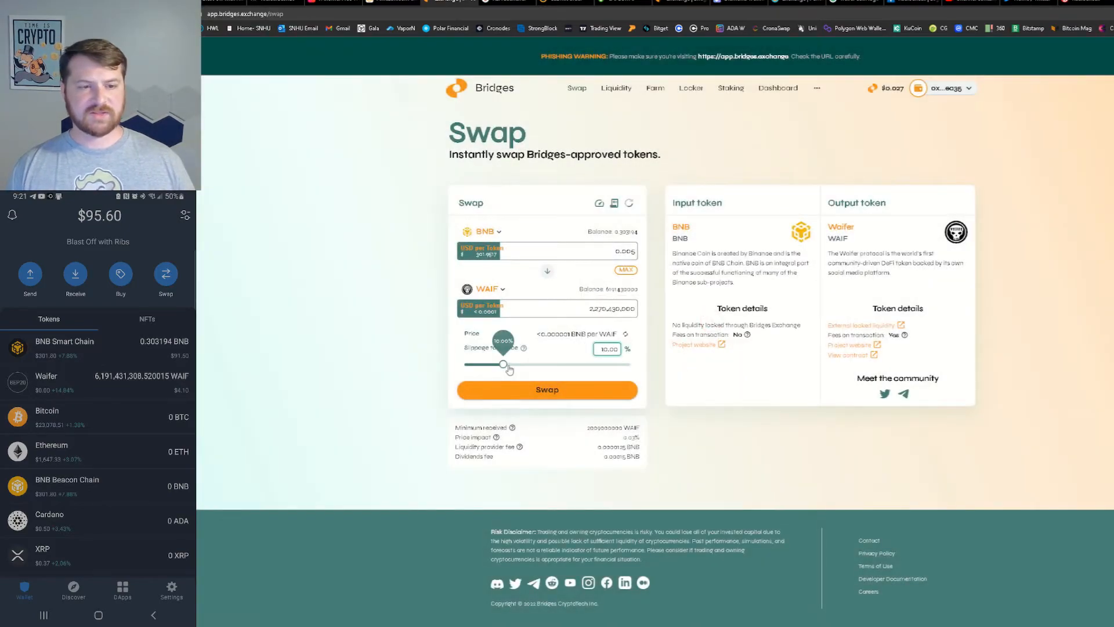
Confirm the 0.005 BNB to WAIF swap at 12% slippage and close the submitted notice
left_click(547, 390)
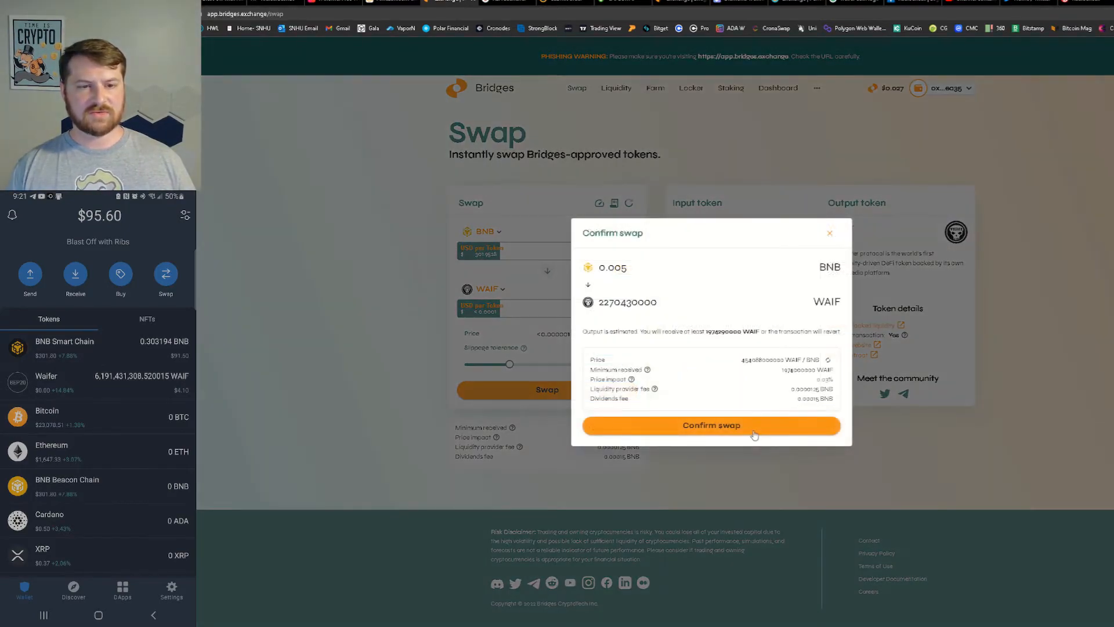
left_click(710, 425)
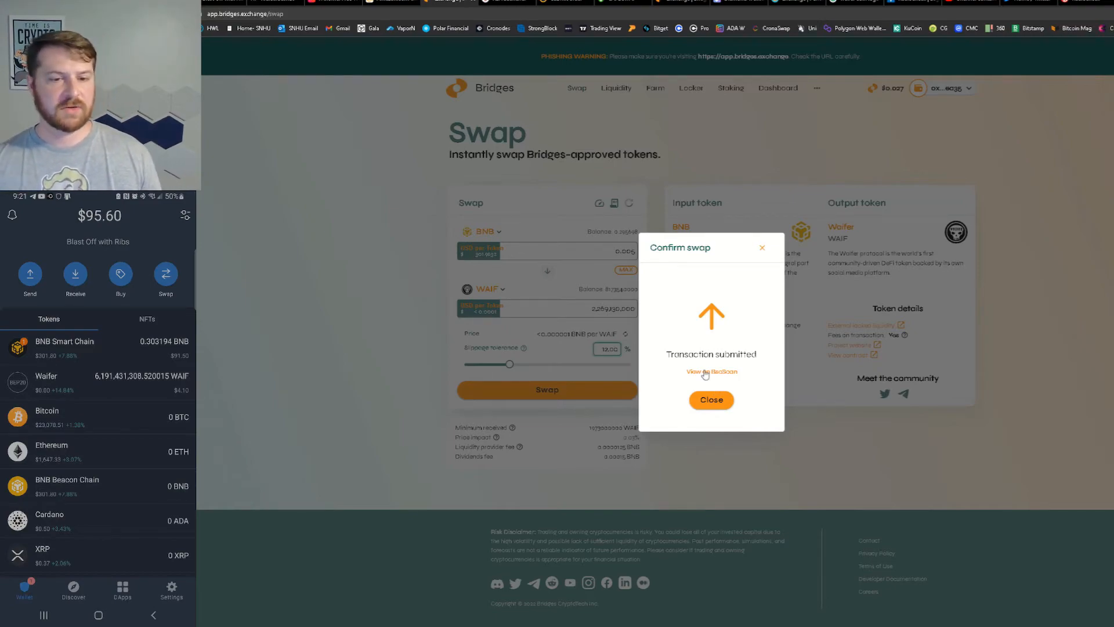
mouse_move(732, 432)
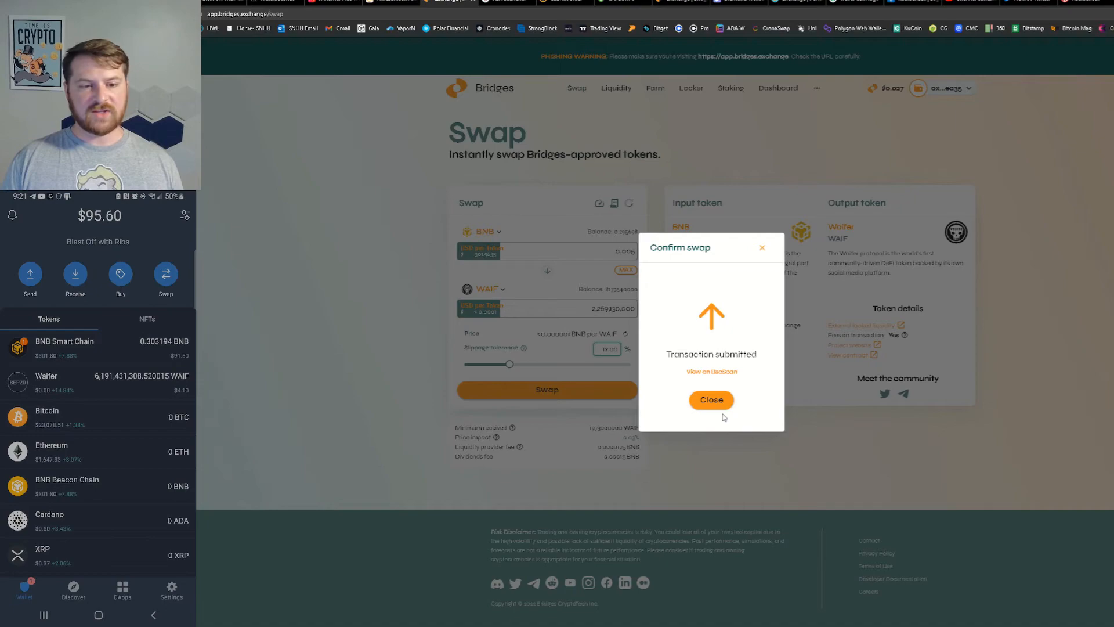
left_click(712, 400)
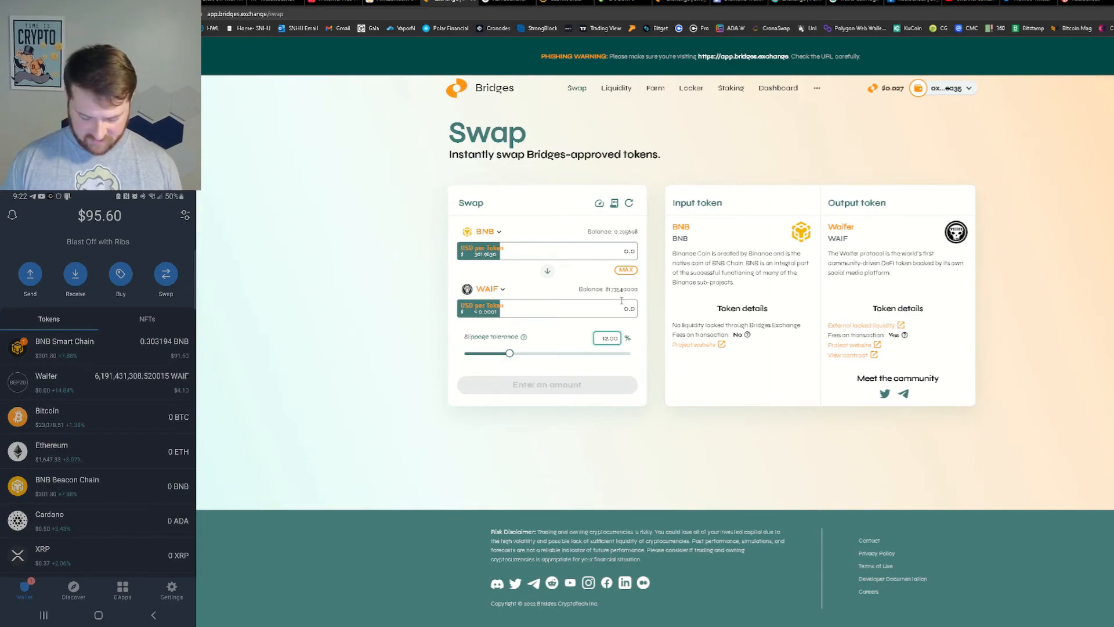
Refresh the phone wallet and open Waifer, showing 8,173,541,076.49 WAIF
left_click(70, 376)
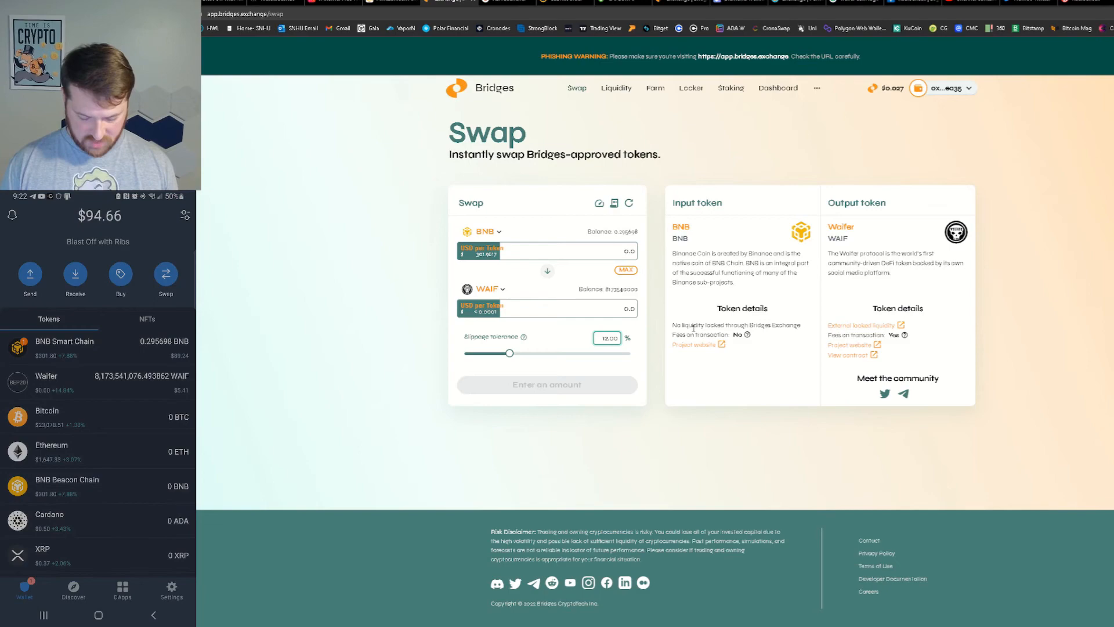
left_click(47, 381)
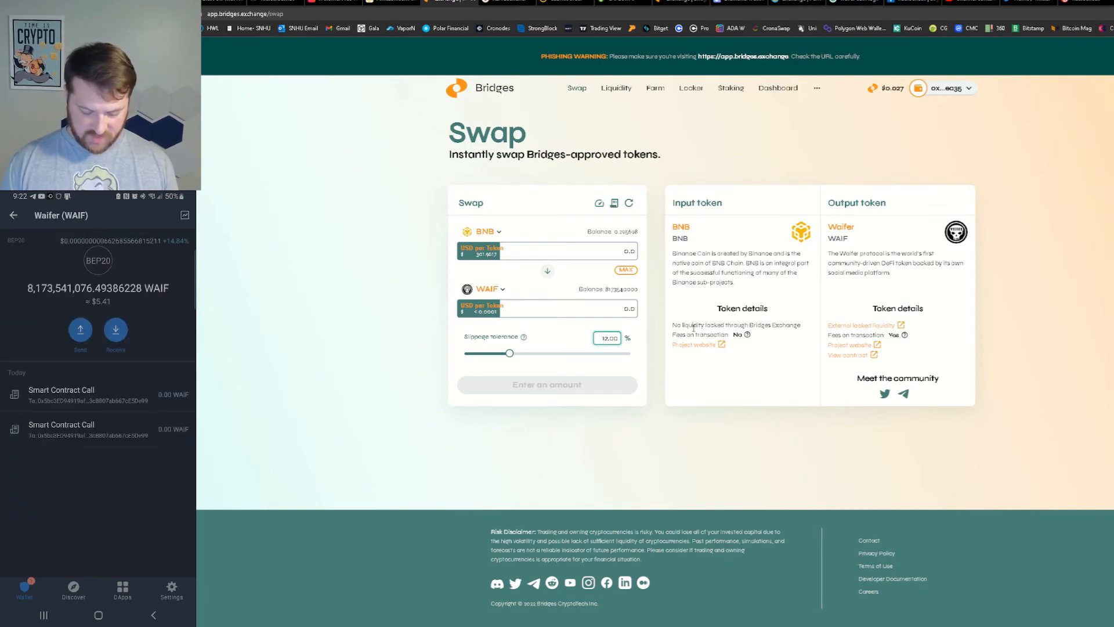
mouse_move(698, 314)
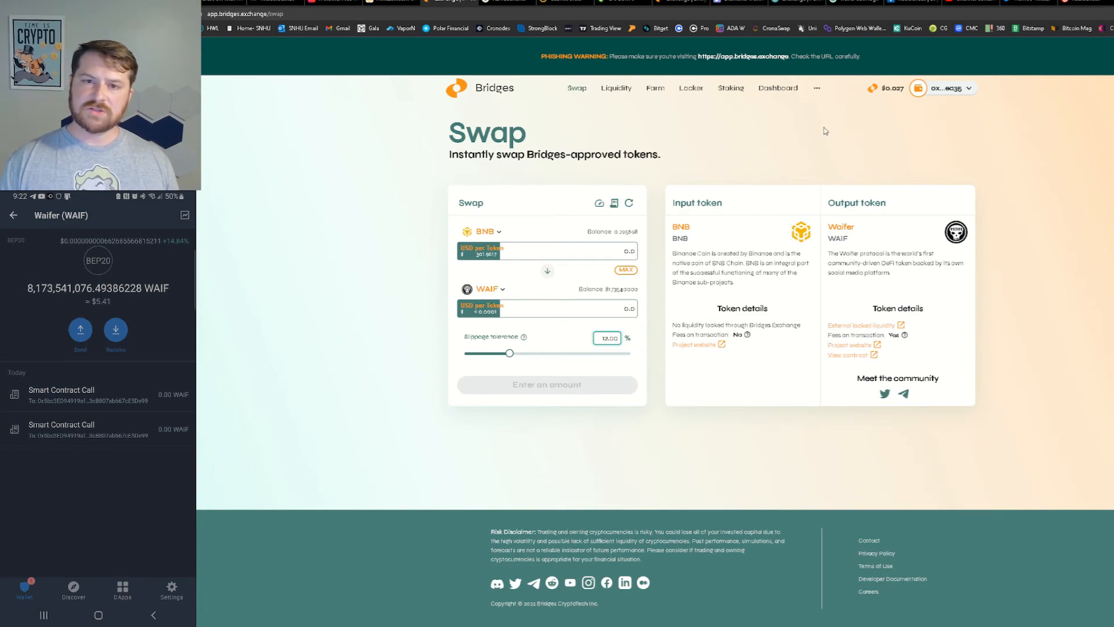
mouse_move(815, 135)
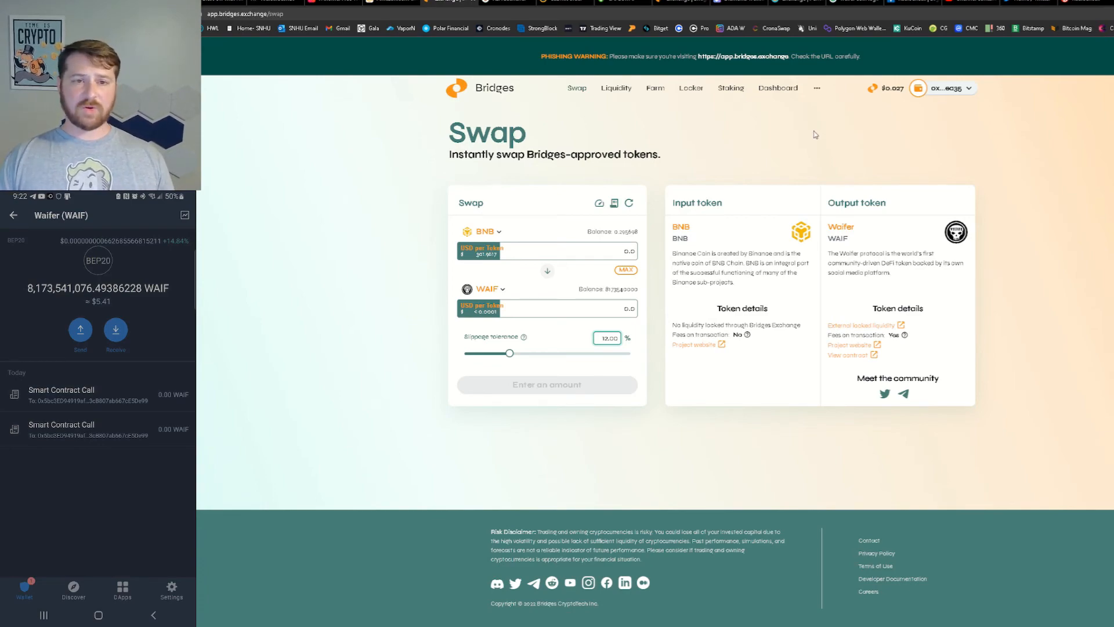